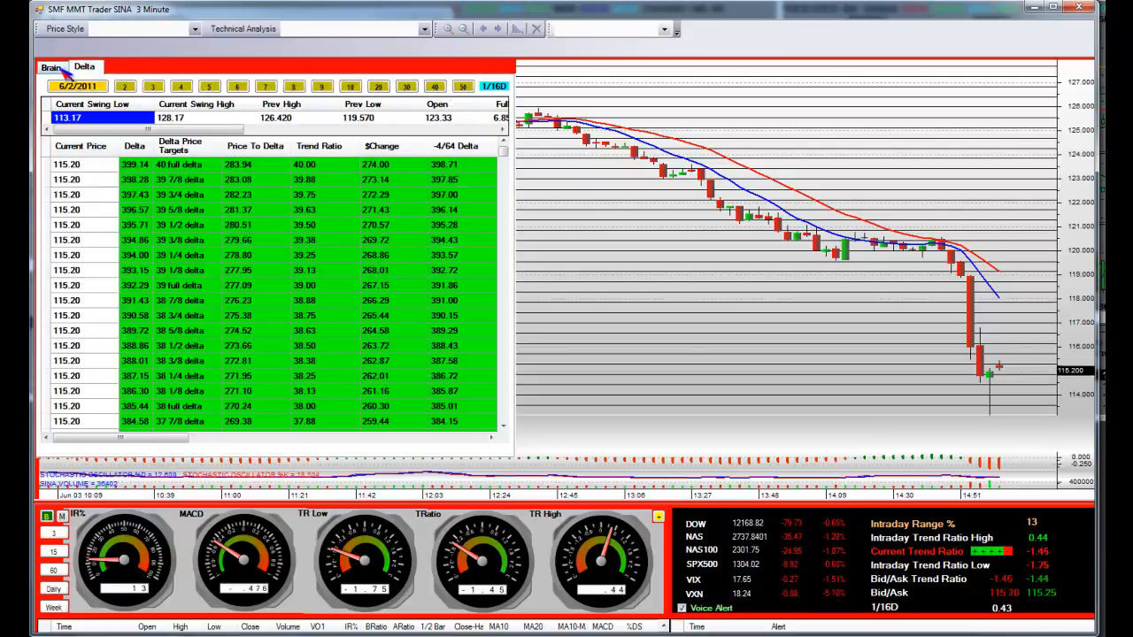
# Close the Brain/Delta panel so the SINA, SOHU and BIDU quotes sit above the SINA 3-minute chart
pyautogui.click(49, 67)
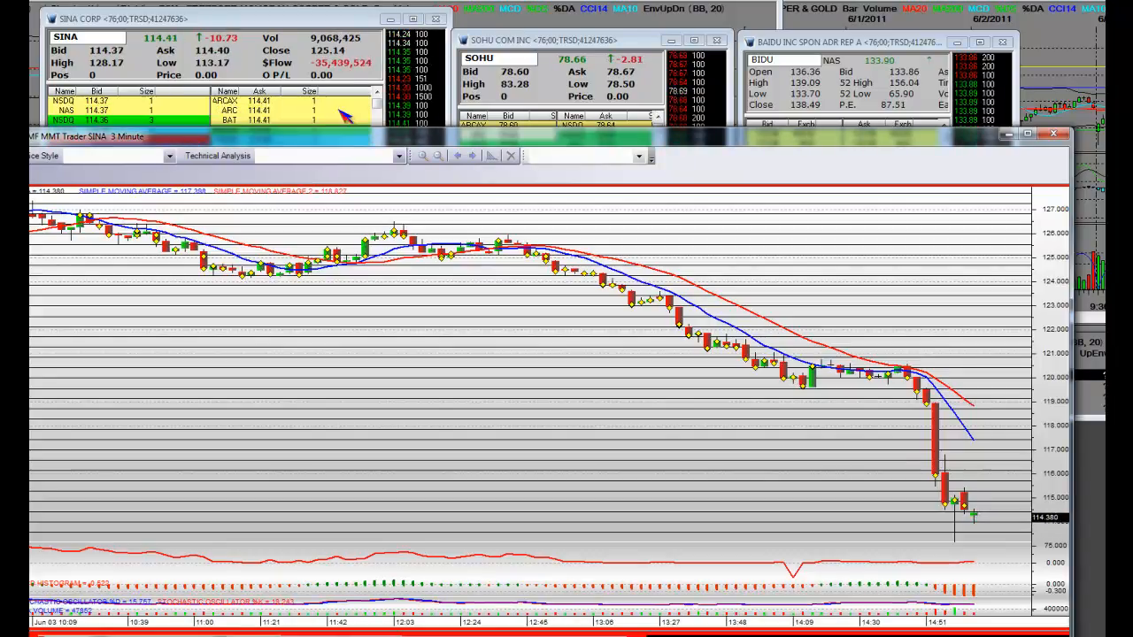
pyautogui.moveTo(982, 540)
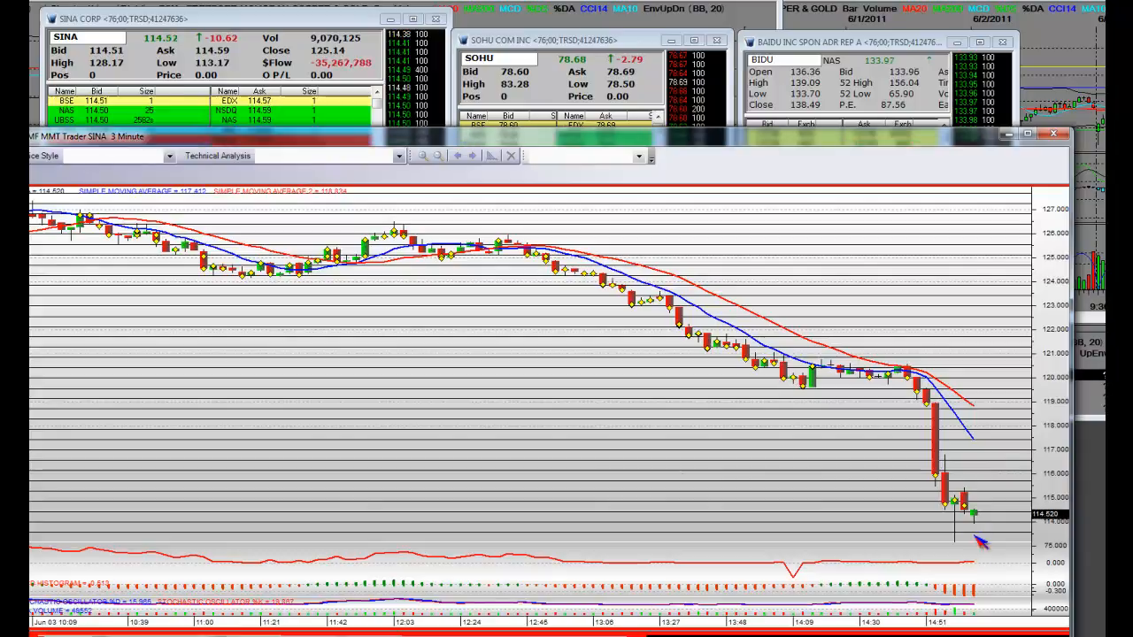